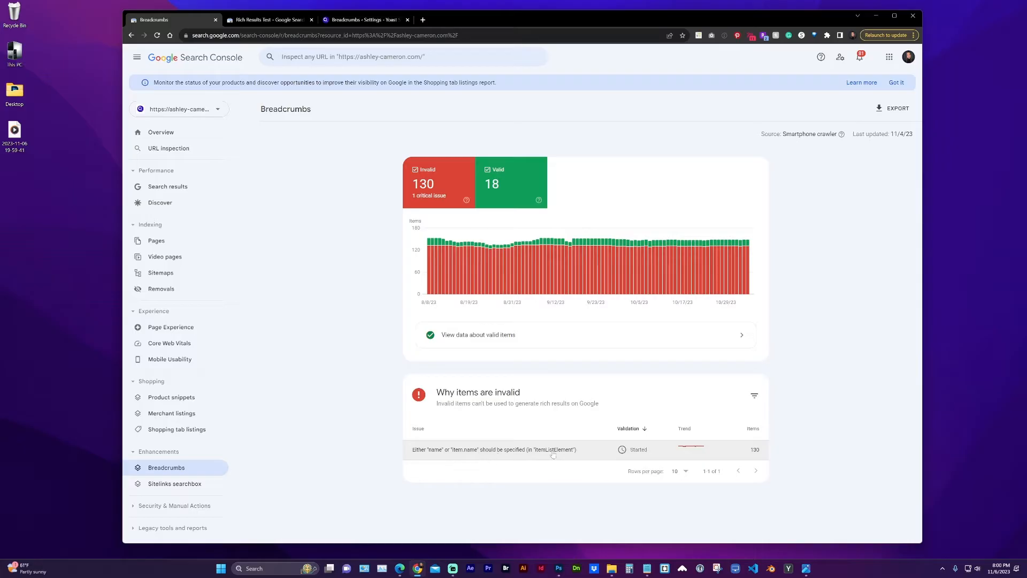
View the 'Either name or item.name should be specified' breadcrumbs issue and its affected pages.
click(491, 449)
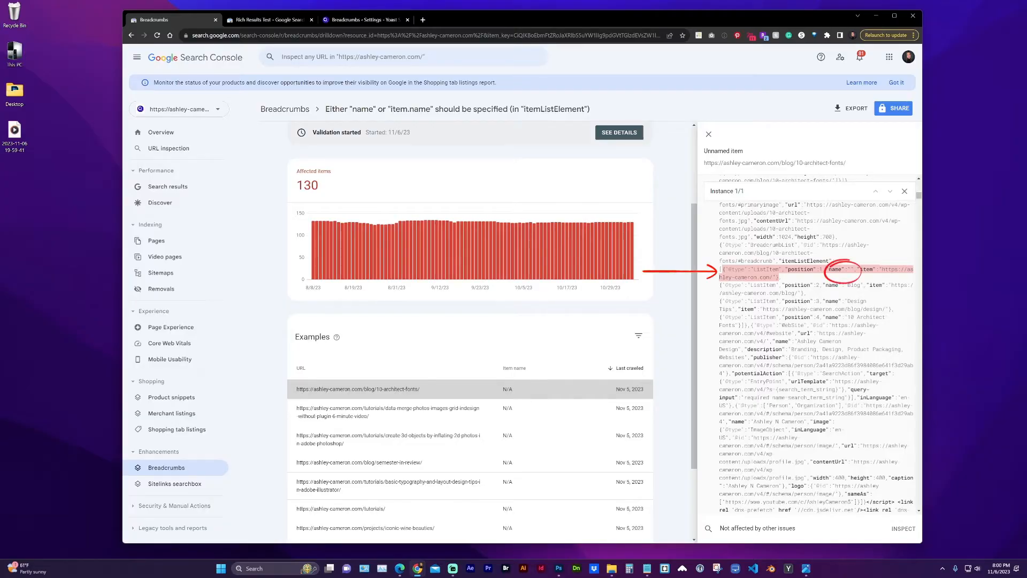
mouse_move(422, 528)
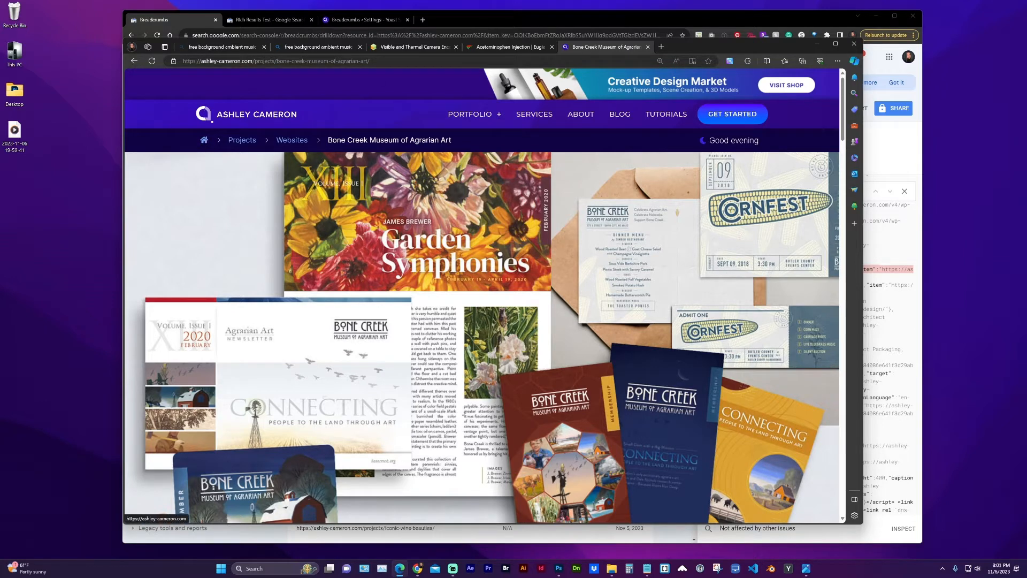
Compare the eugia Acetaminophen Injection product breadcrumb with the Ashley Cameron home-icon trail.
click(508, 46)
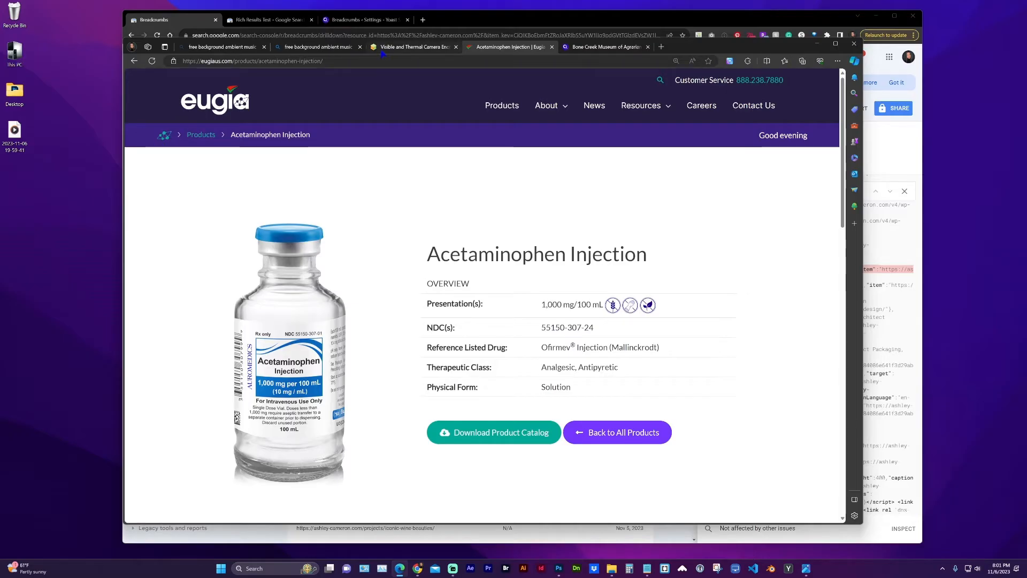
click(414, 46)
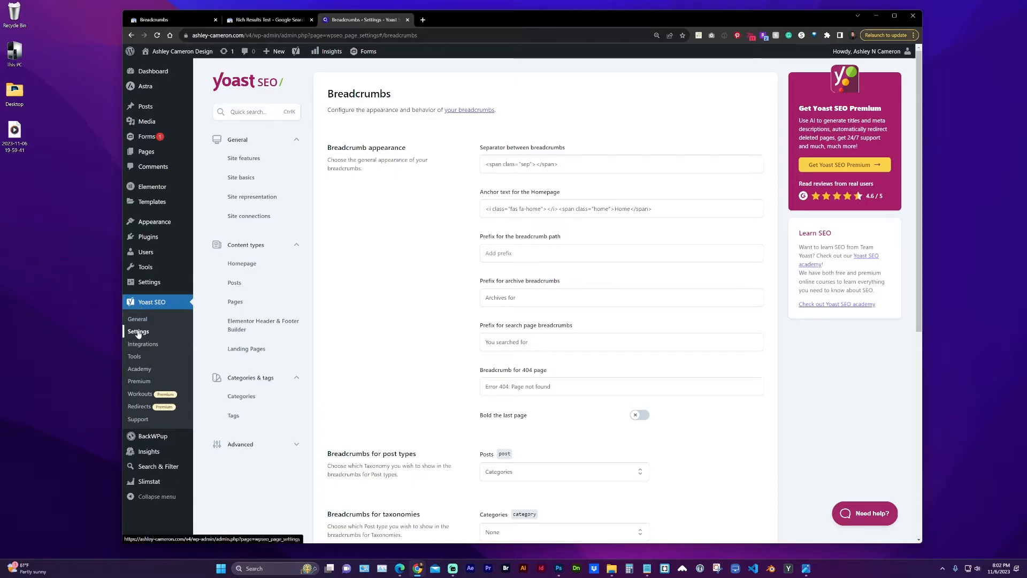
In Yoast SEO Advanced Breadcrumbs, select the span class home markup in the homepage anchor text.
click(240, 443)
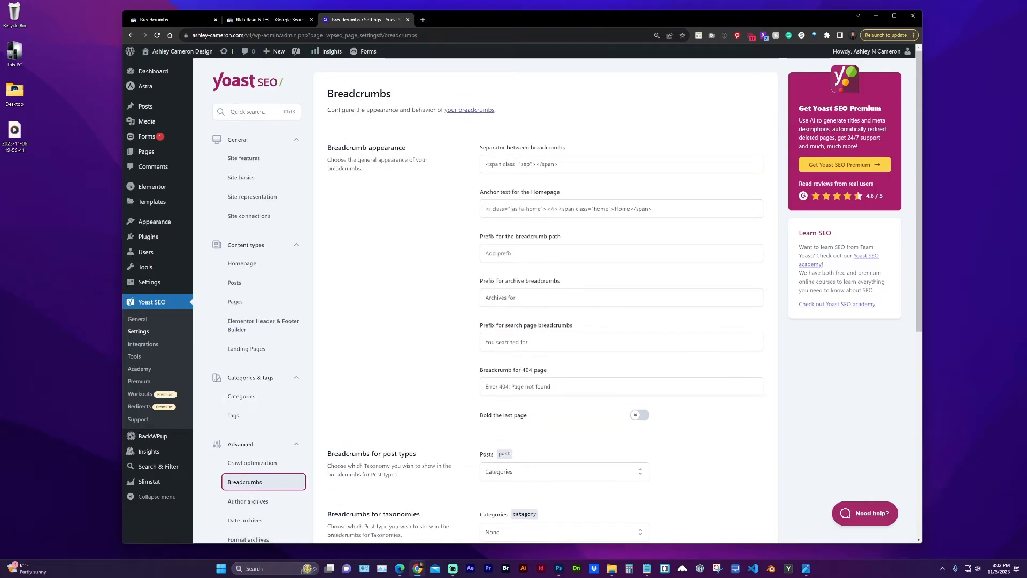
click(621, 208)
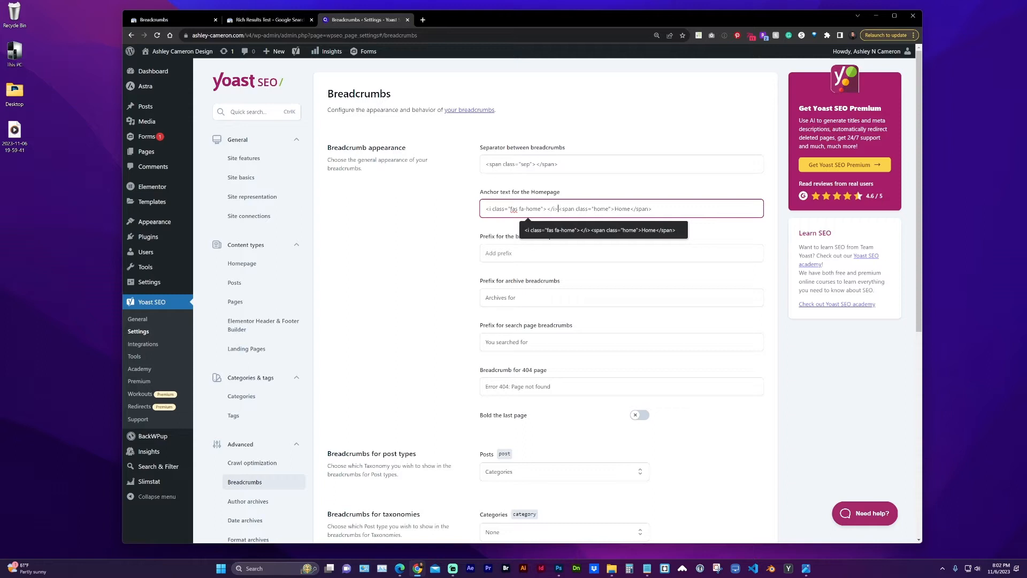
double_click(622, 209)
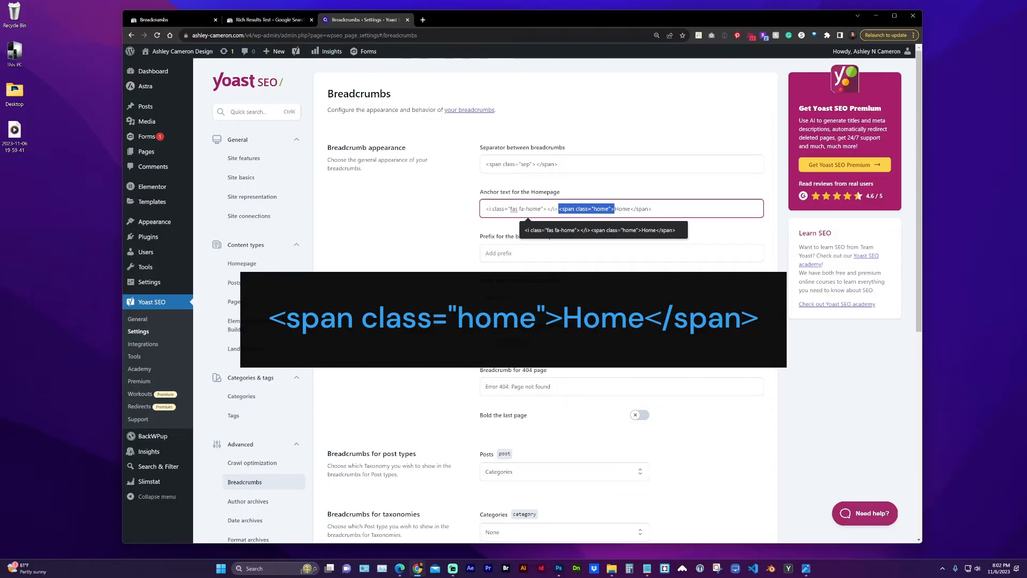
click(597, 208)
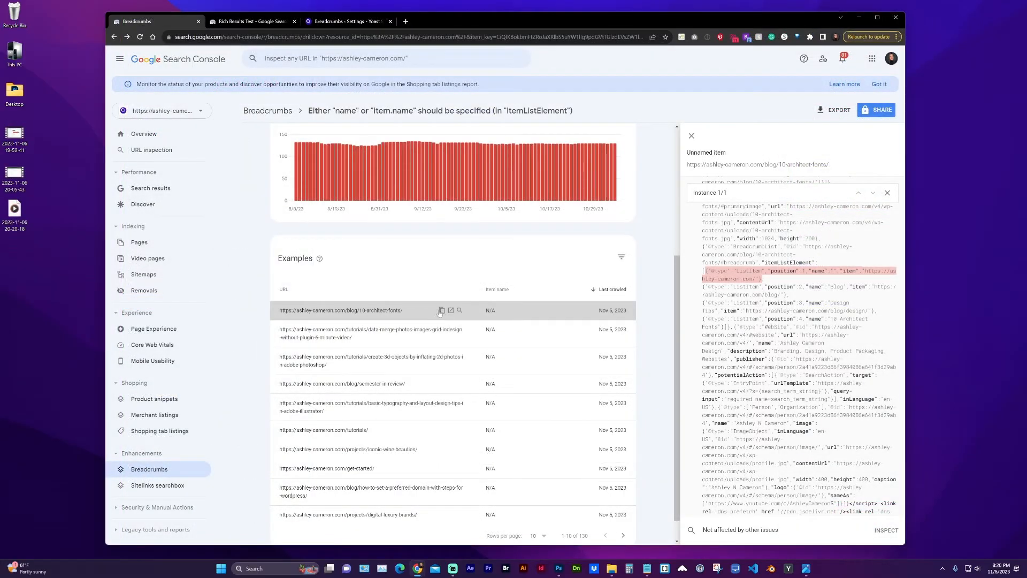
Inspect the 10-architect-fonts blog post URL with a live test showing one valid breadcrumb item.
click(441, 310)
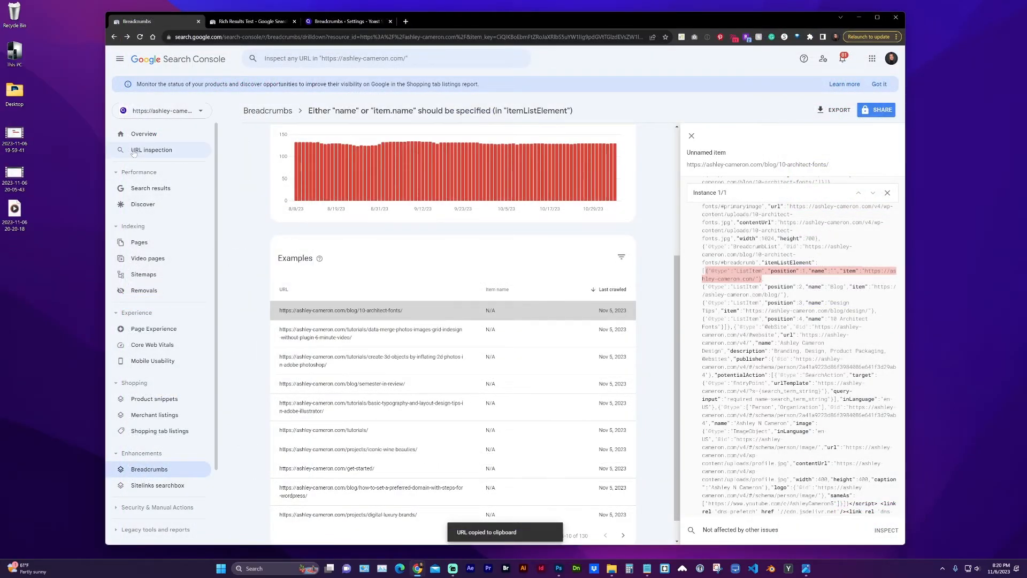
click(386, 58)
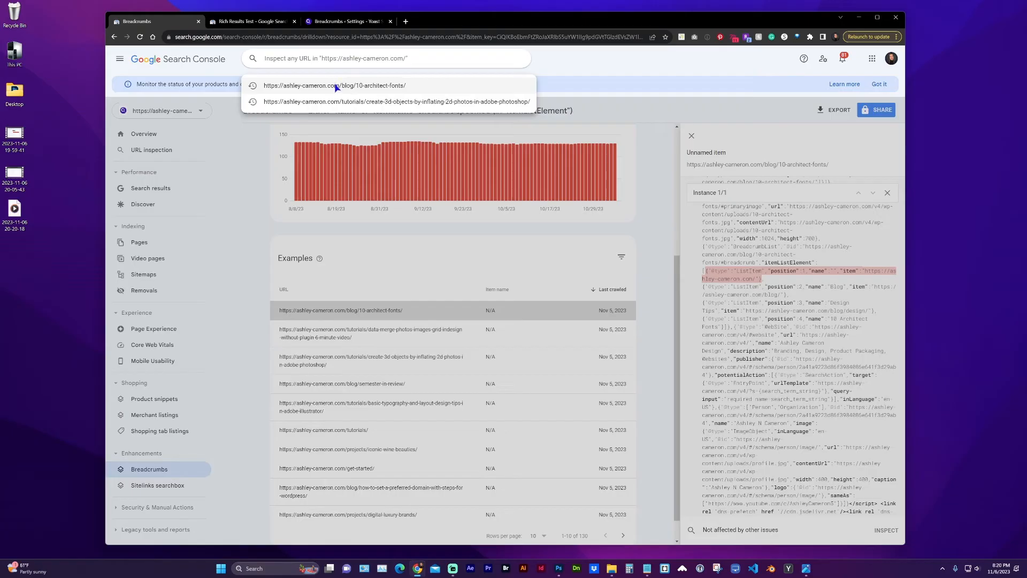
click(334, 85)
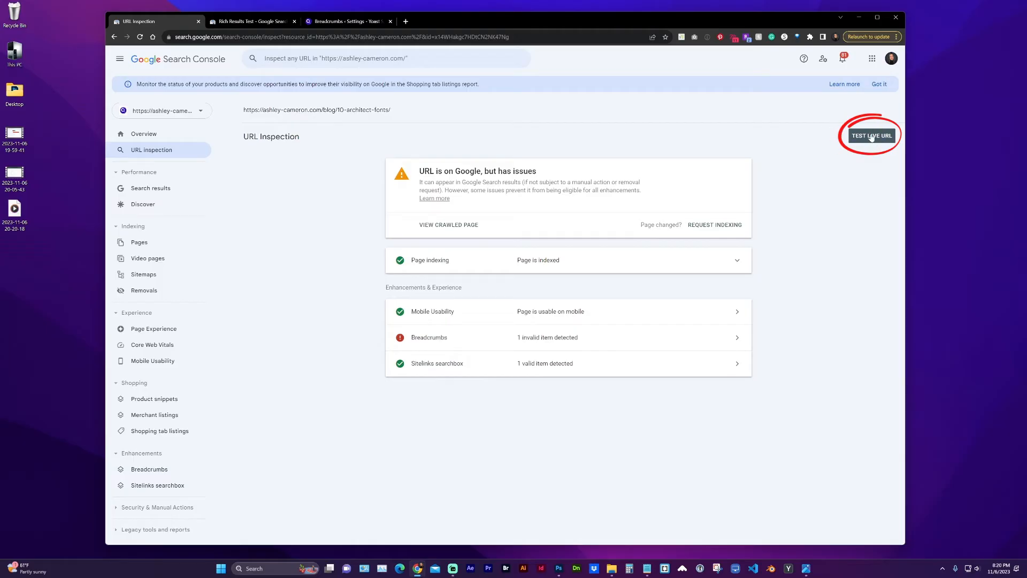
click(871, 136)
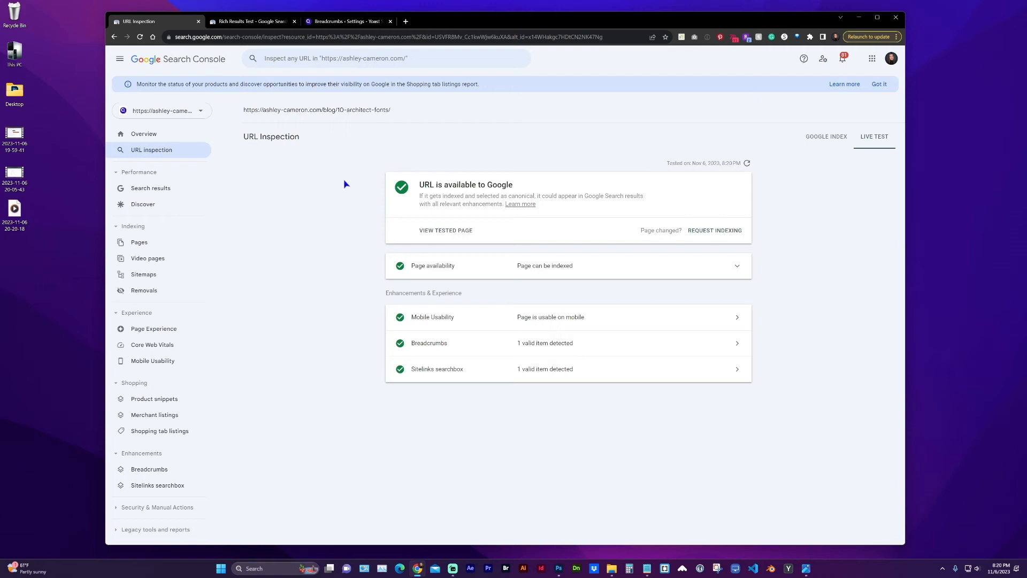
click(250, 22)
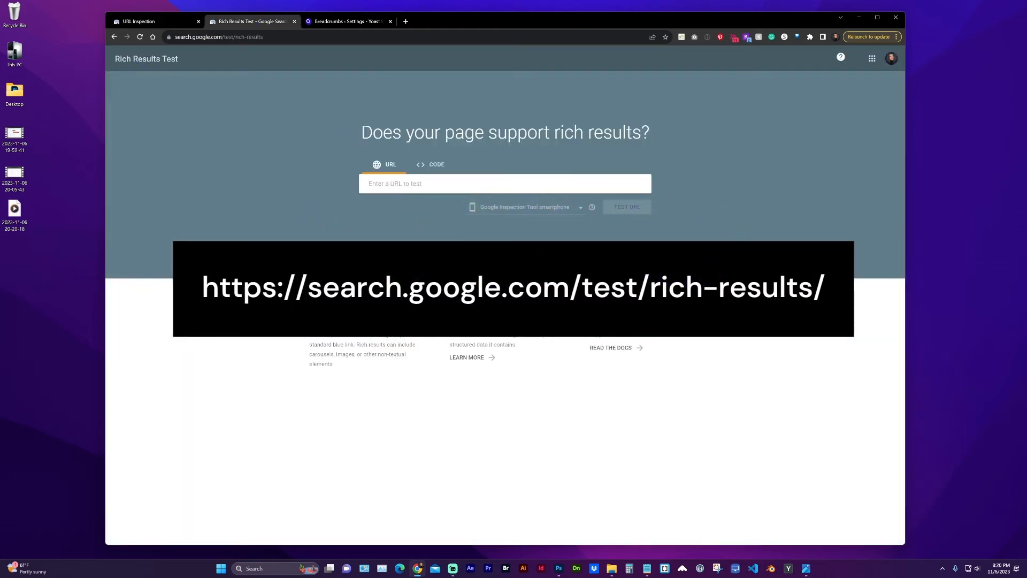
text(https://ashley-cameron.com/blog/10-architect-fonts/)
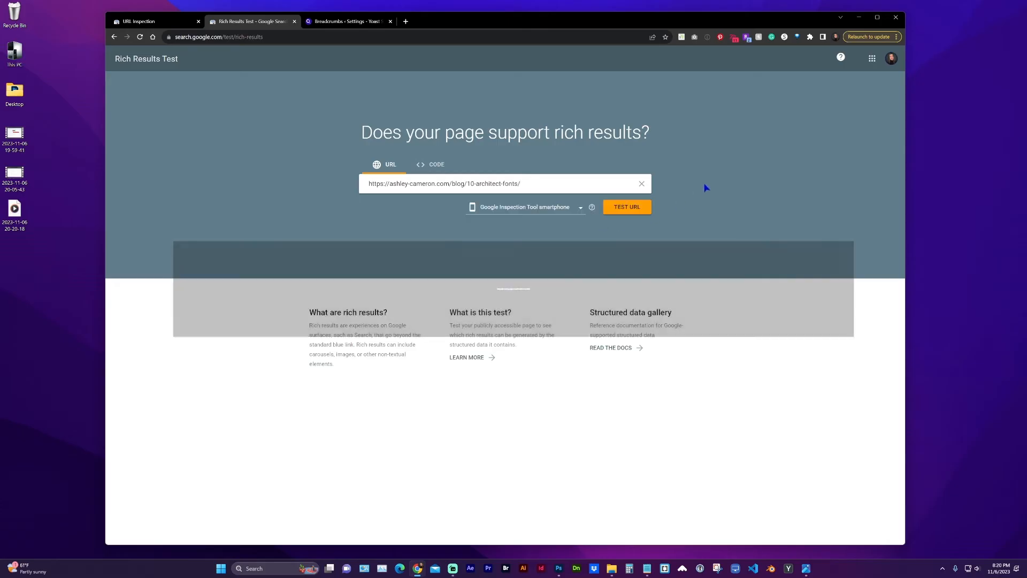
click(626, 206)
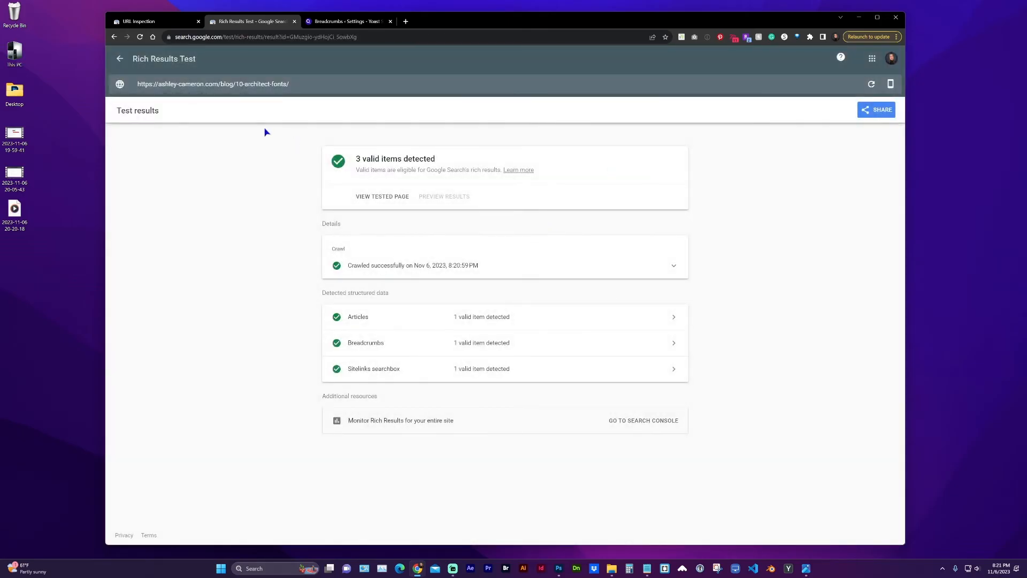
click(154, 20)
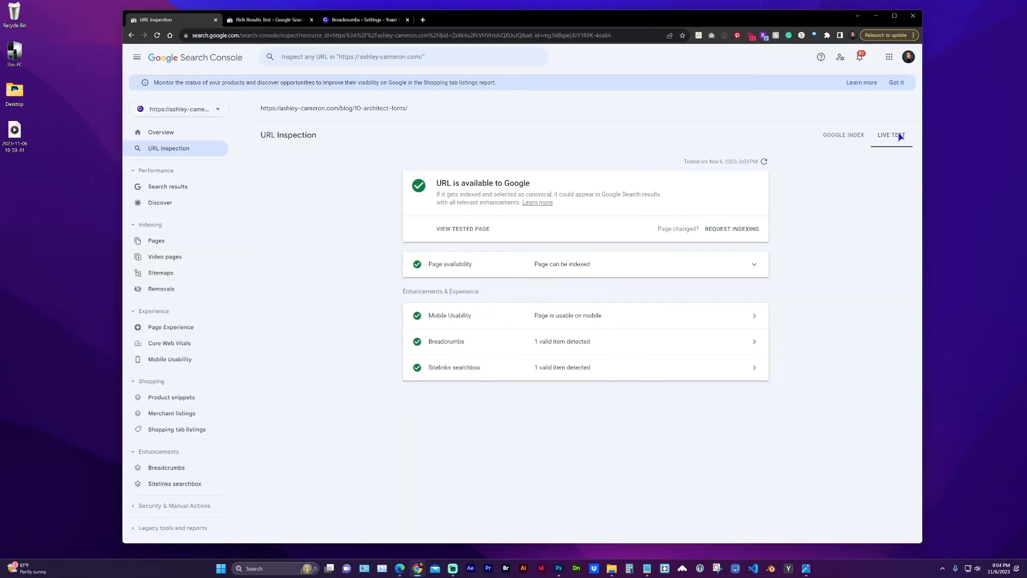
mouse_move(330, 190)
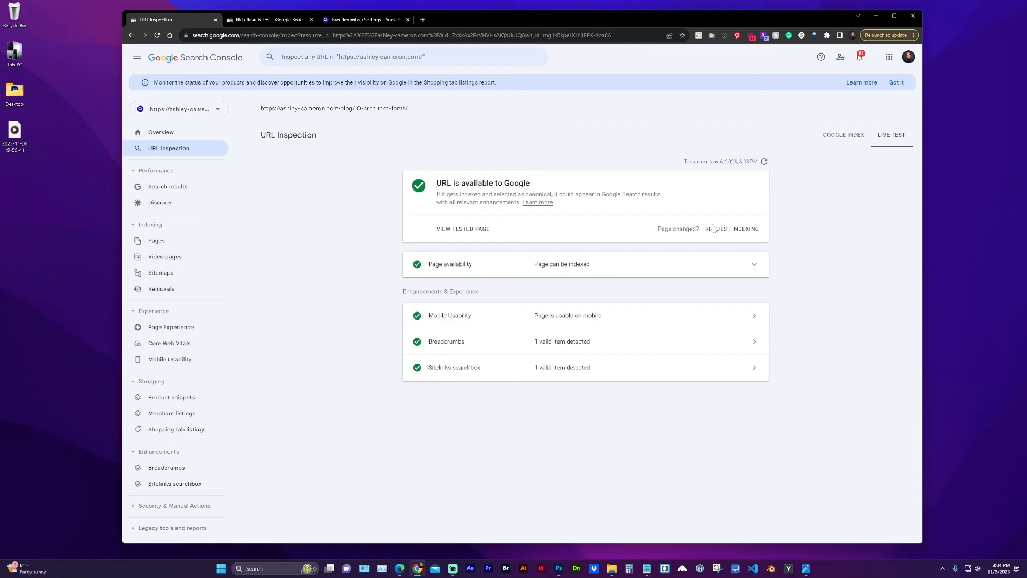
mouse_move(766, 226)
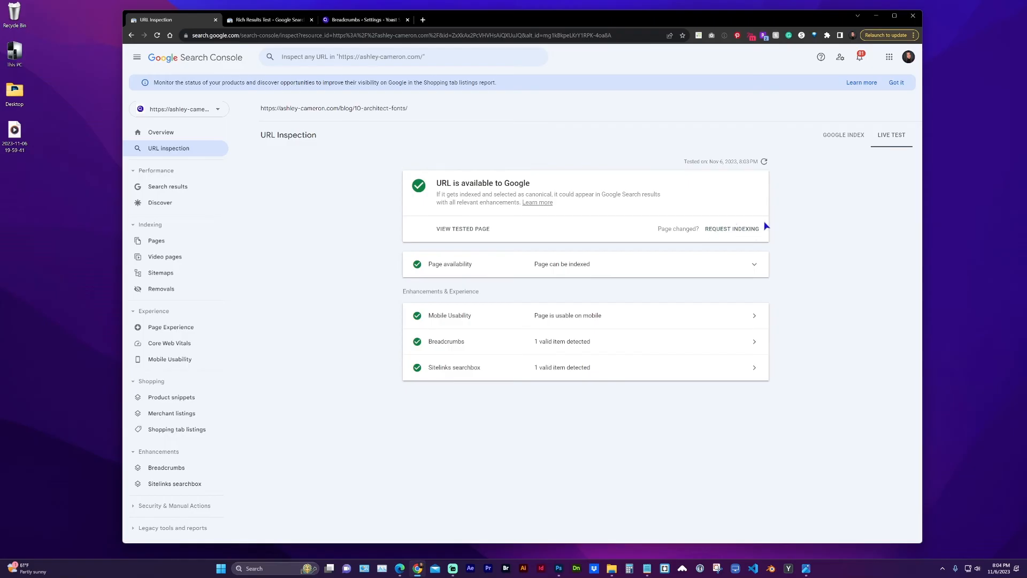
Leave the valid-breadcrumbs live test and return to the Yoast breadcrumb settings.
click(363, 20)
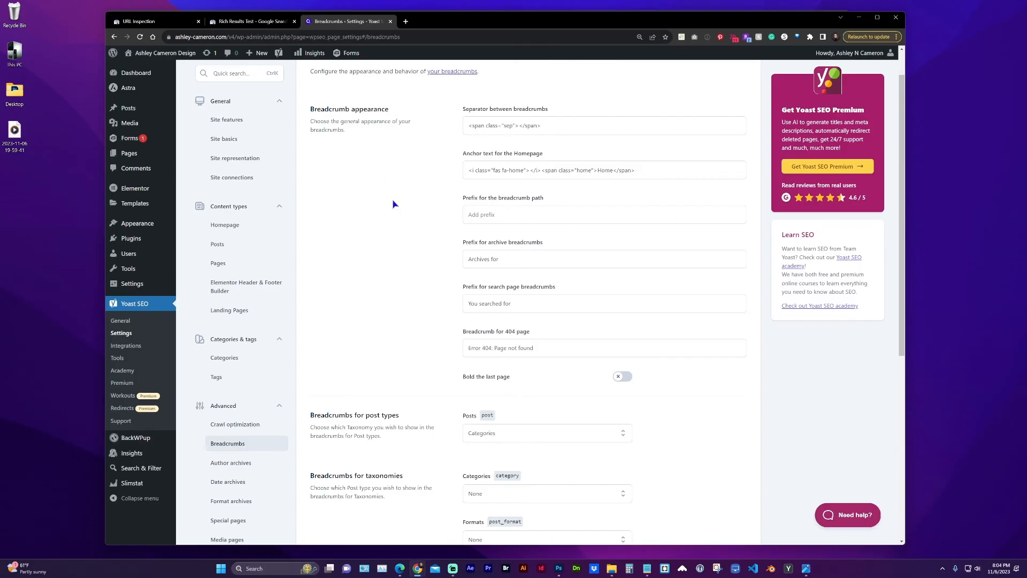
Review Yoast settings down to 'Enable breadcrumbs for your theme', then revisit the rich results findings.
scroll(down, 3)
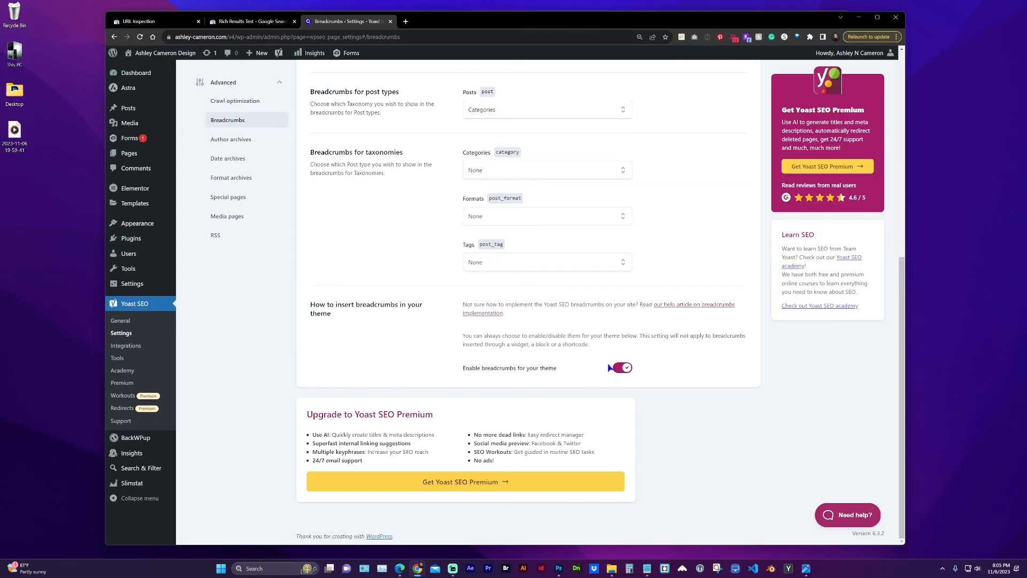
click(252, 21)
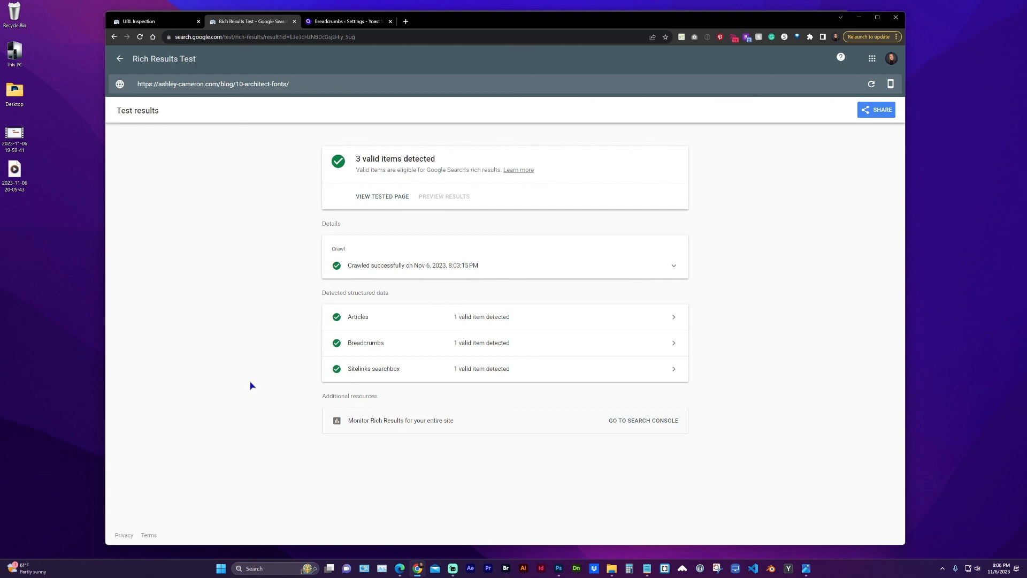
mouse_move(266, 384)
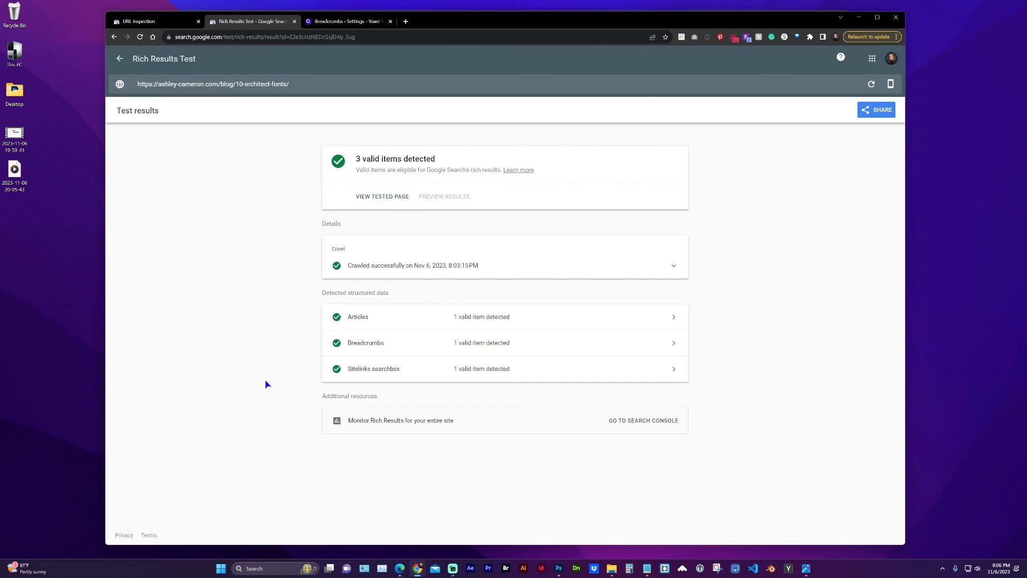
mouse_move(302, 389)
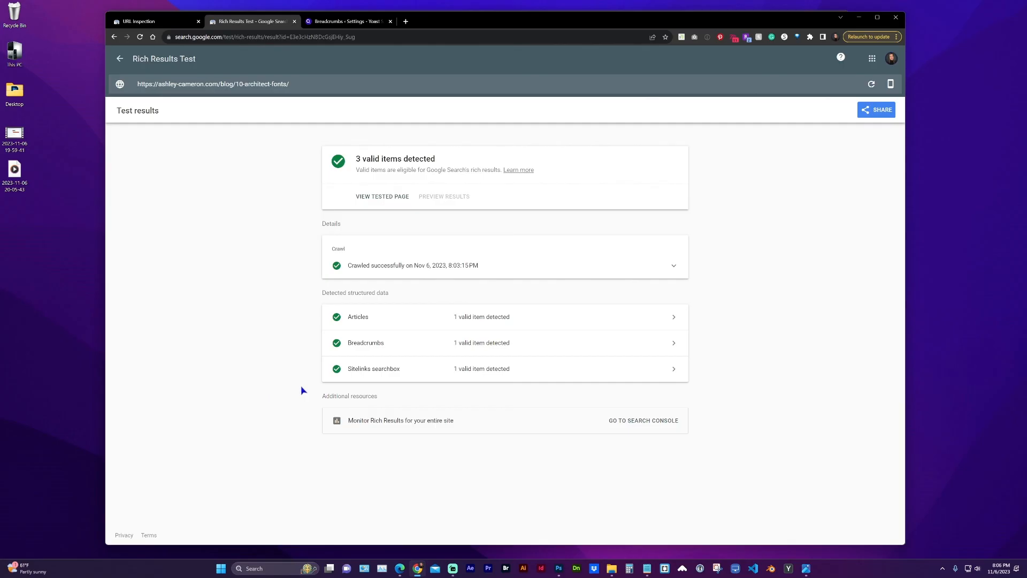
mouse_move(229, 308)
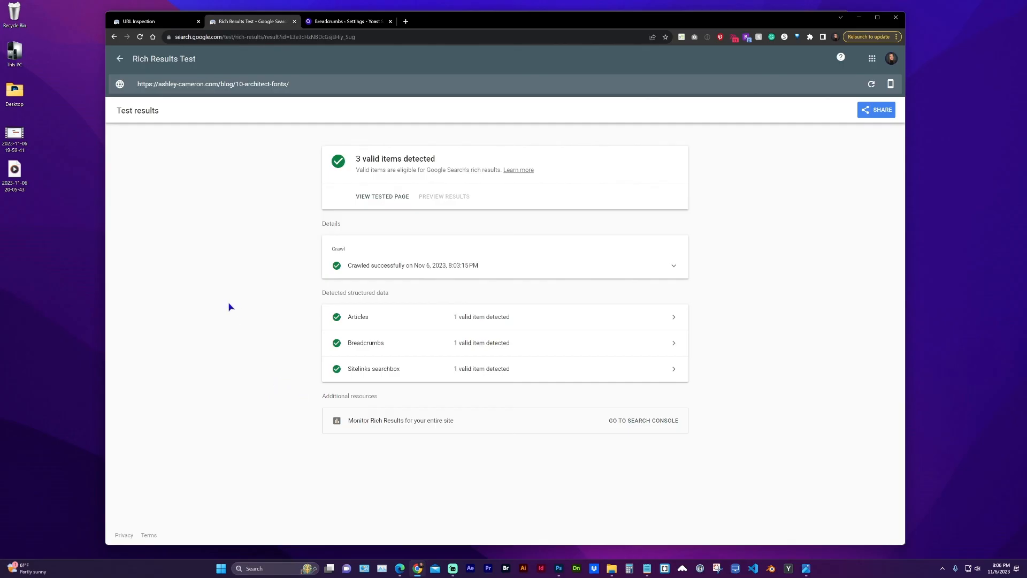